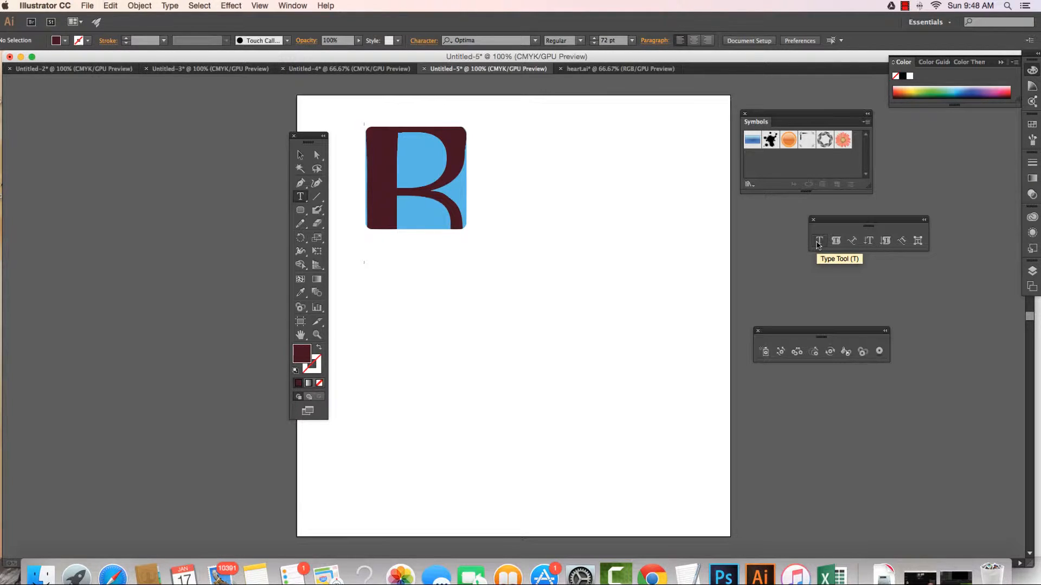
mouse_move(818, 241)
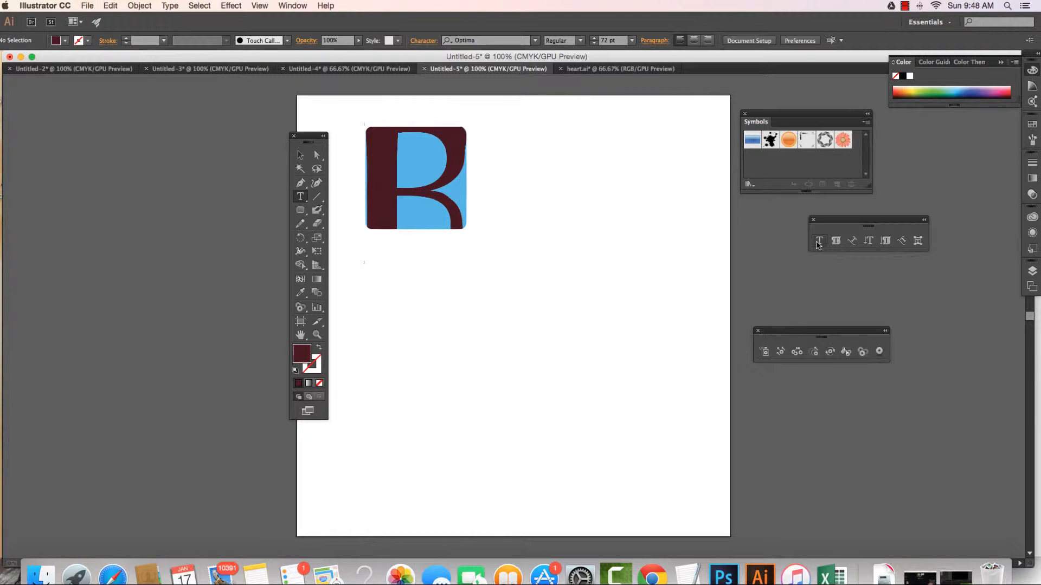
mouse_move(639, 219)
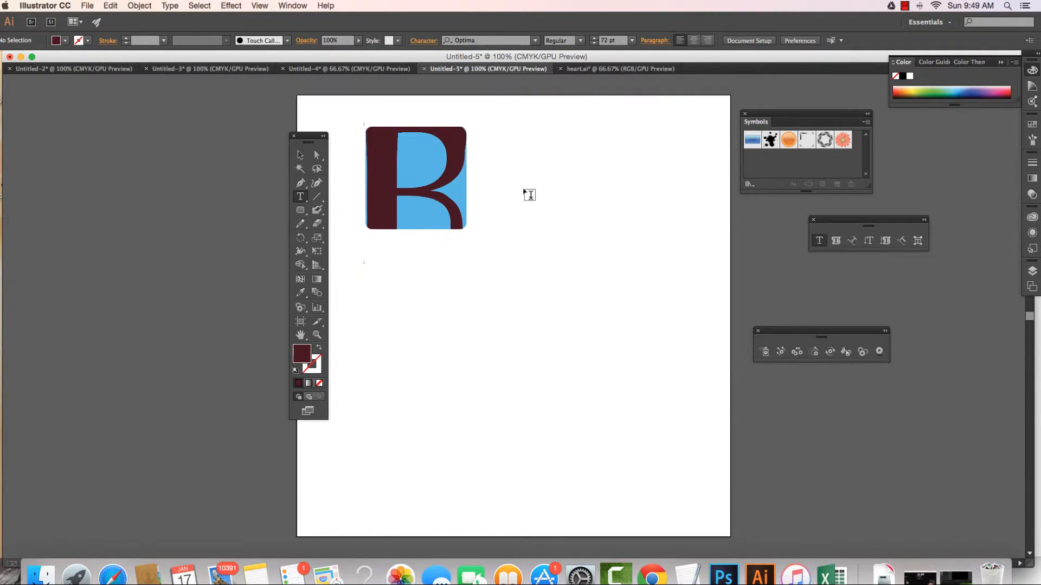
- Add a capital T in navy Optima at 100 pt beside the R logo and select it
left_click(523, 179)
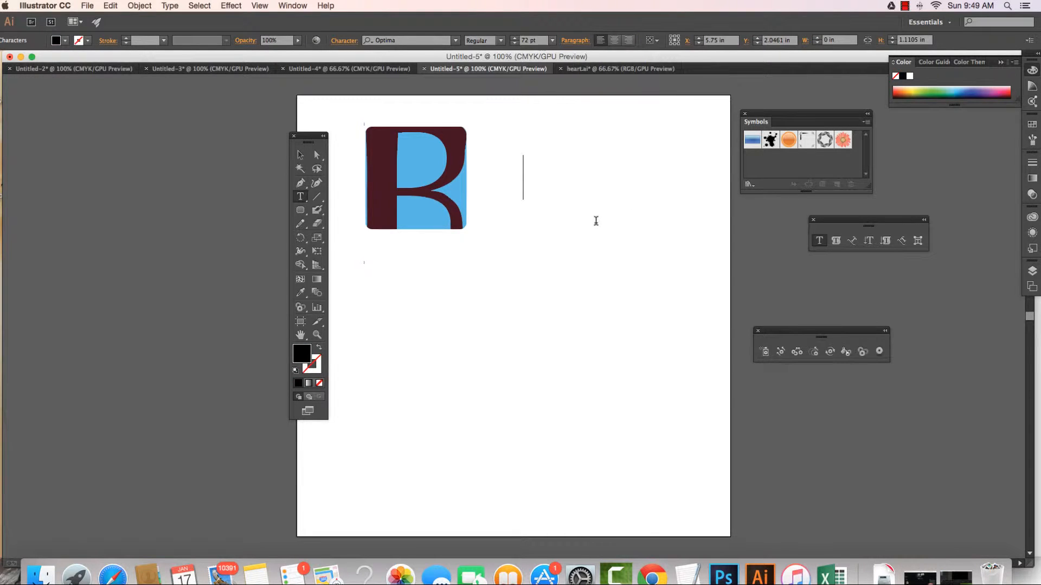
type("T")
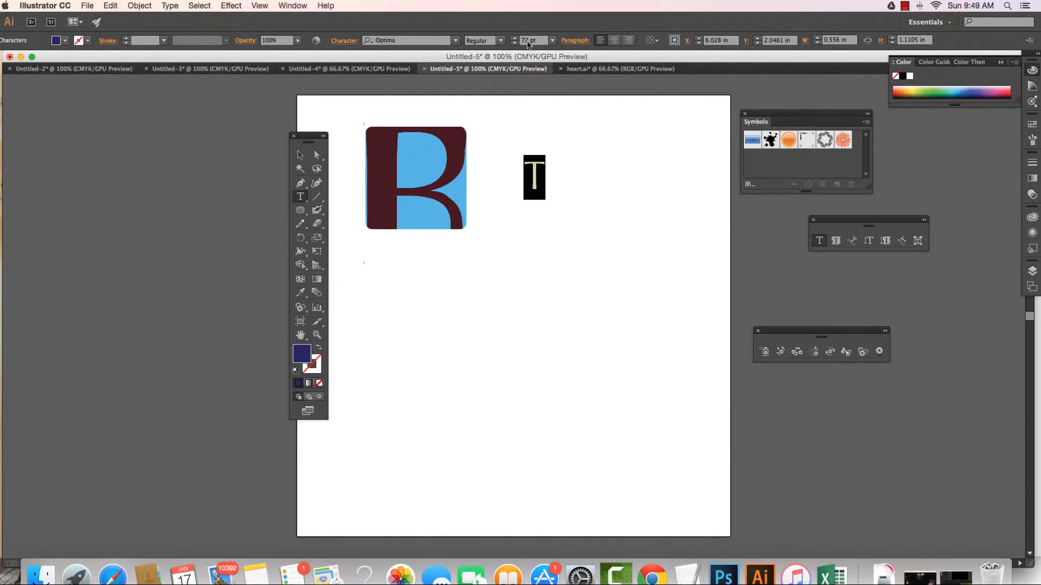
mouse_move(532, 40)
type("100")
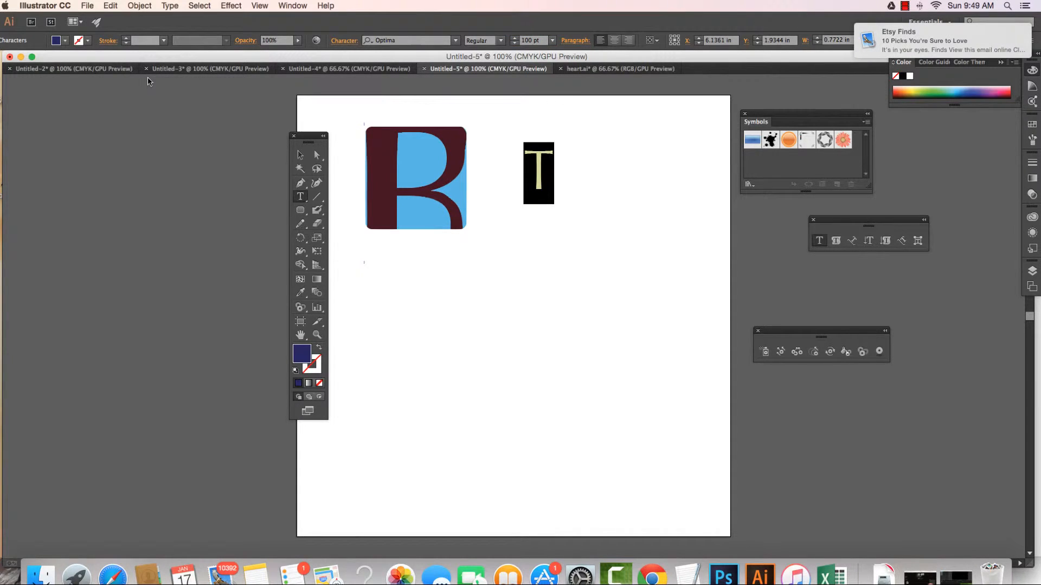
left_click(538, 174)
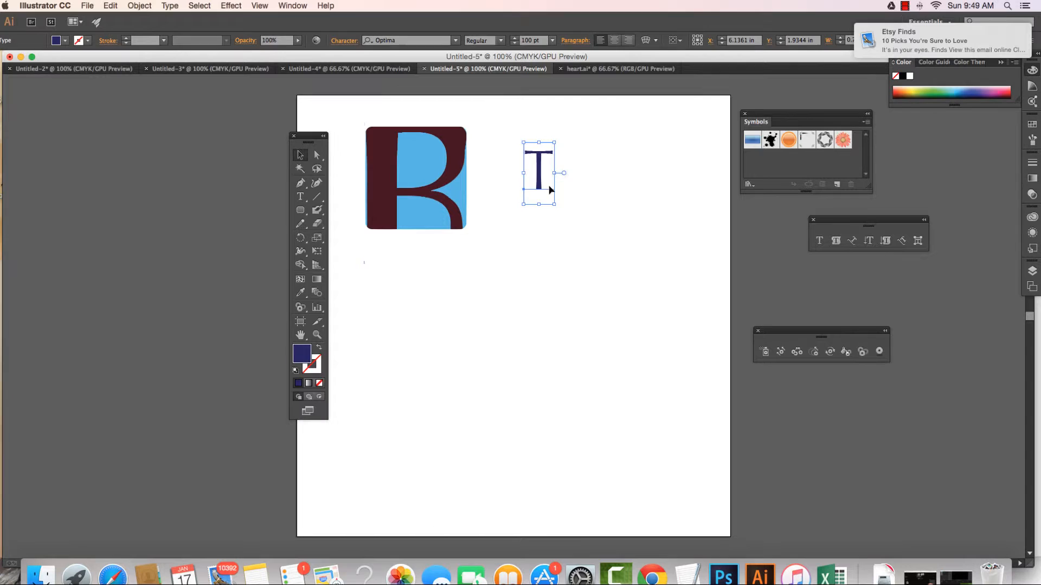
- Shift the T right and convert it to outlined vector shapes via Create Outlines
left_click_drag(538, 172, 584, 191)
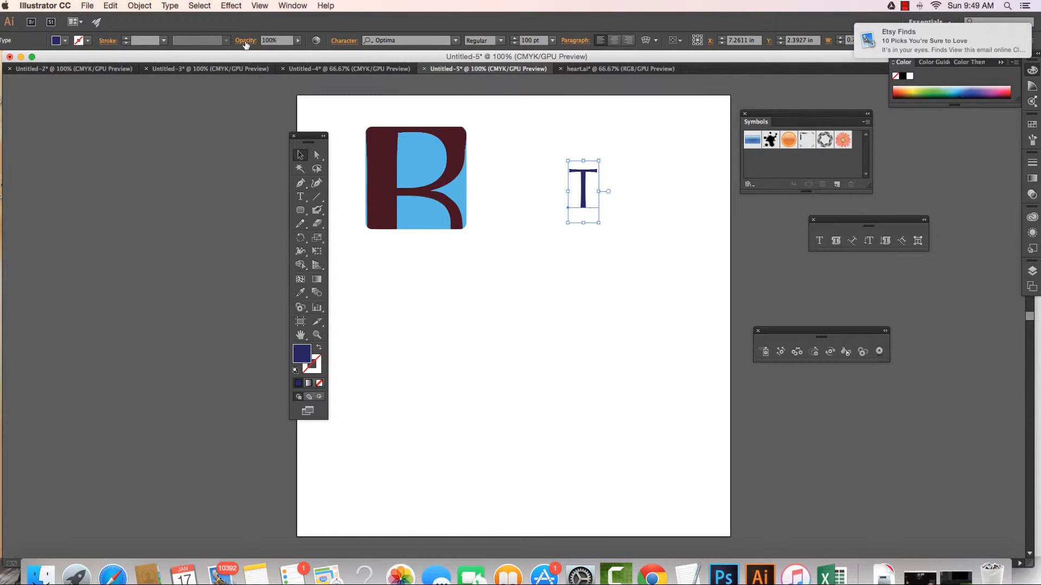
left_click(169, 5)
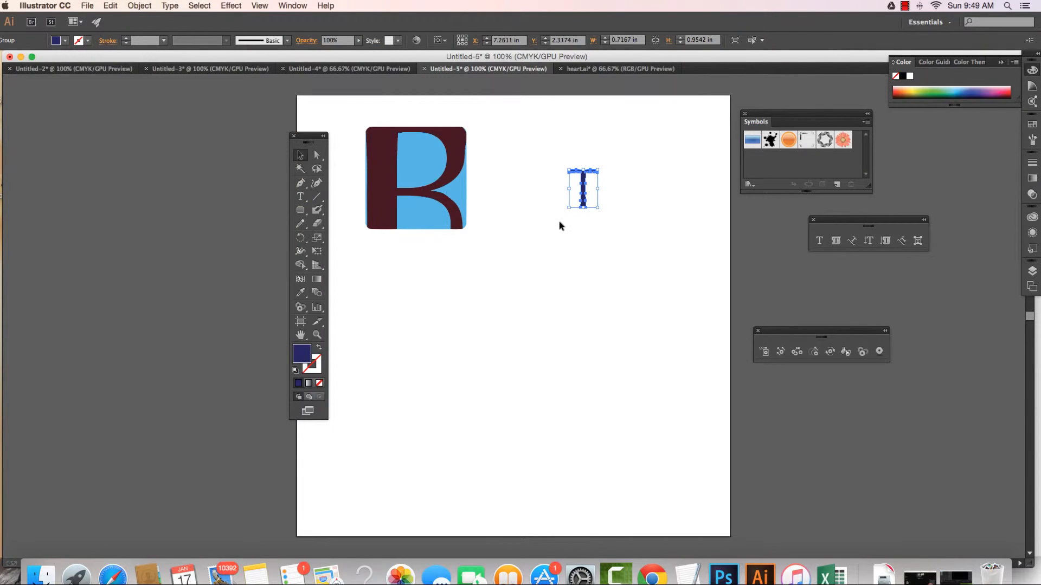
mouse_move(594, 205)
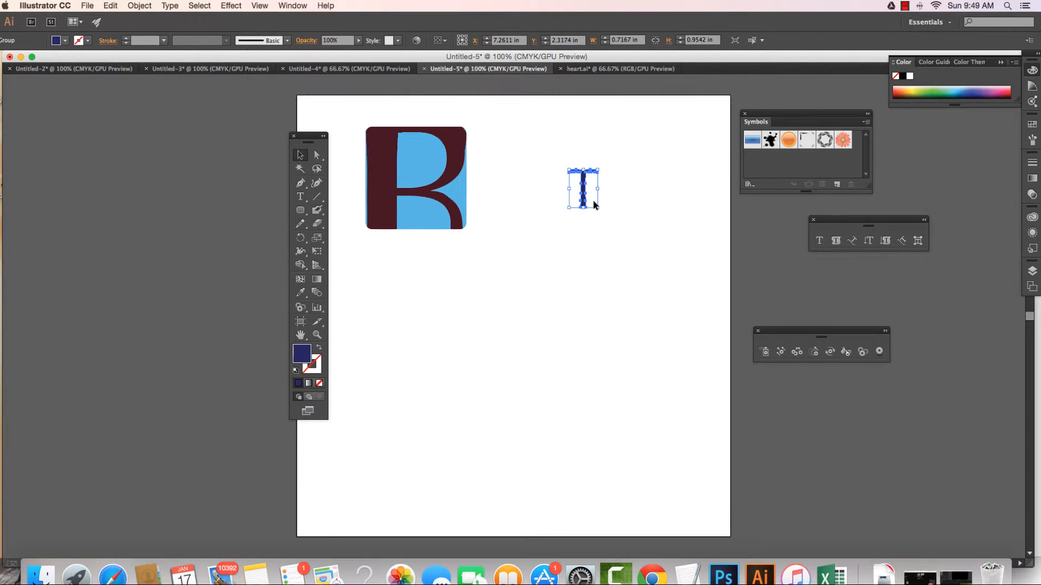
mouse_move(578, 225)
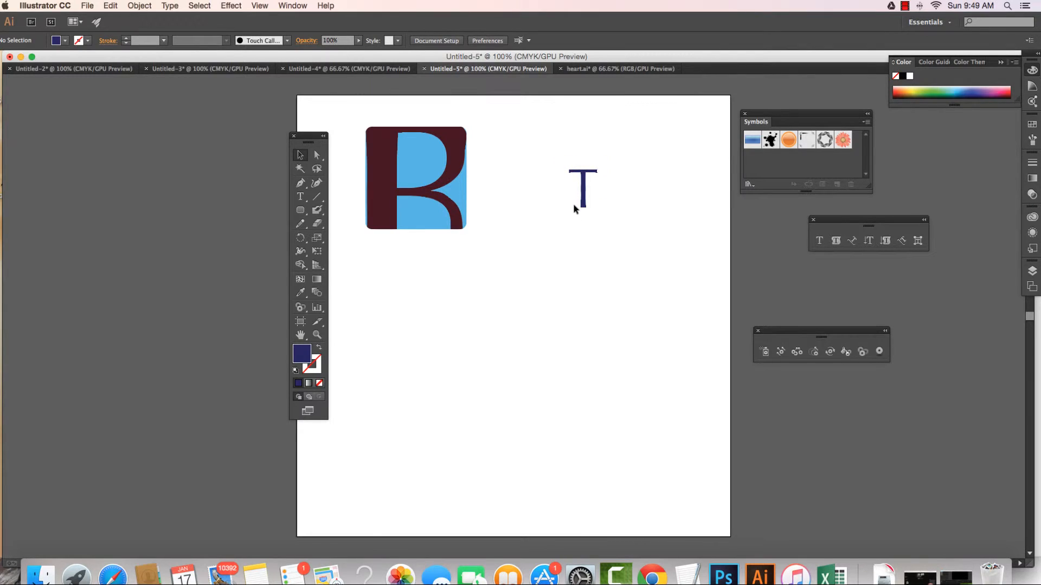
- Edit the T's anchor points to thin the stem and stretch the crossbar rightward, then deselect
left_click(584, 188)
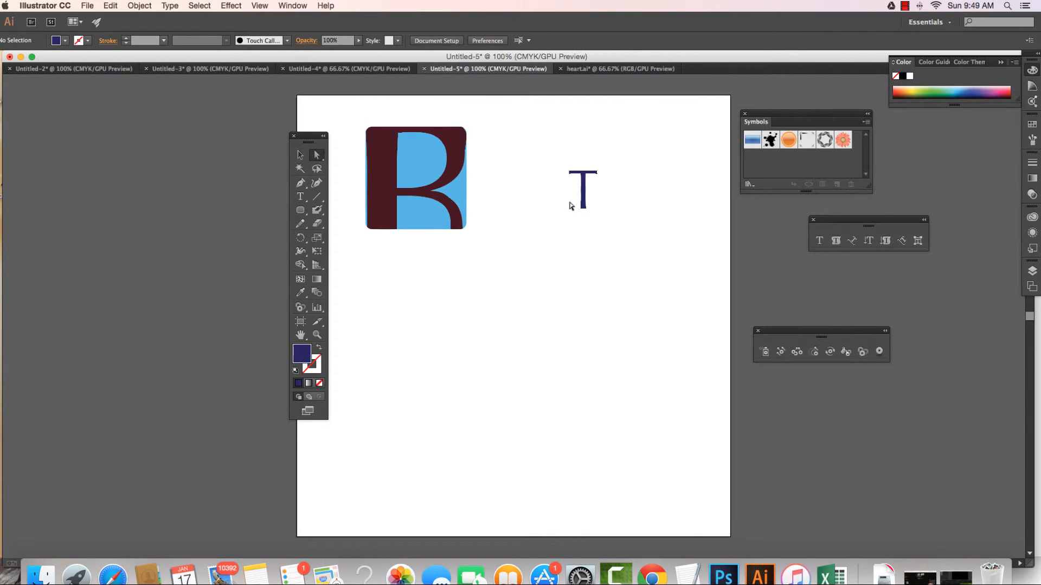
left_click(583, 186)
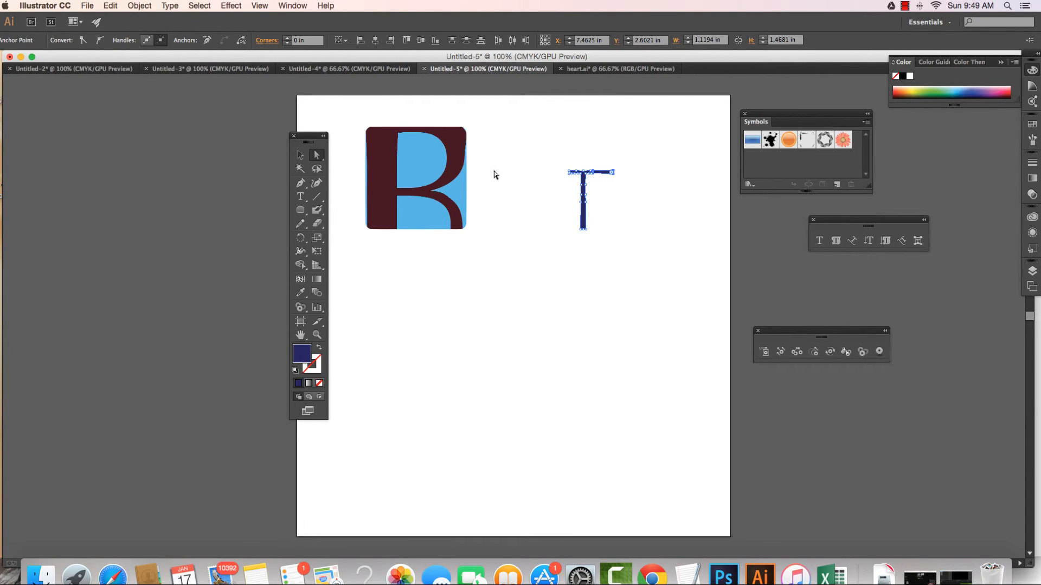
left_click(300, 155)
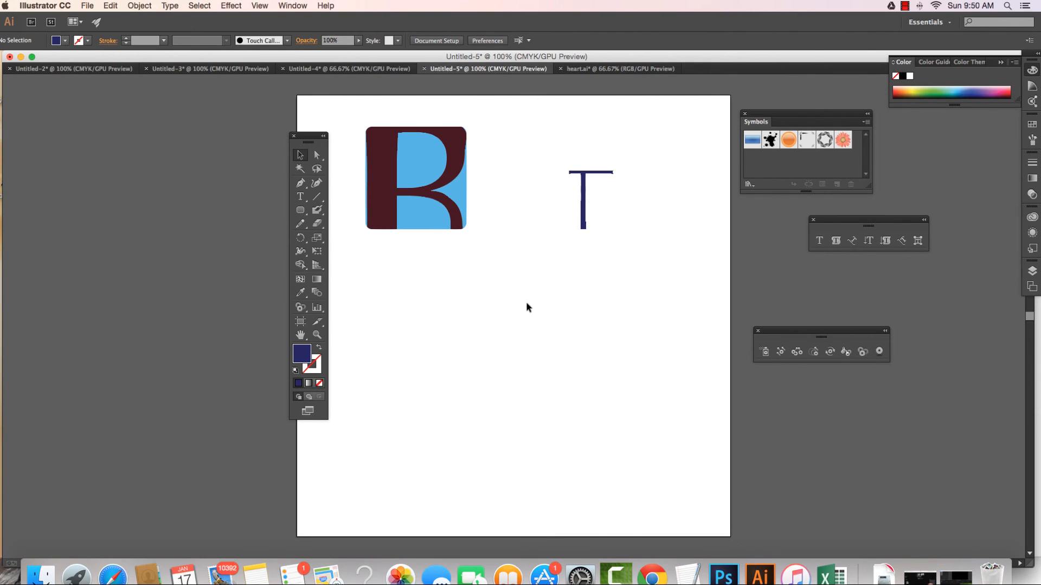
mouse_move(551, 287)
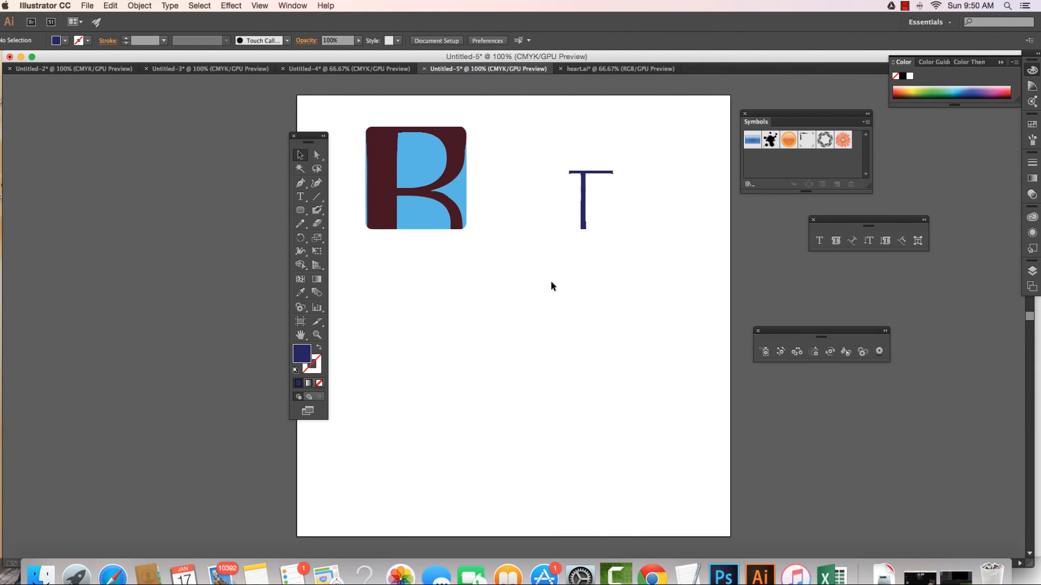